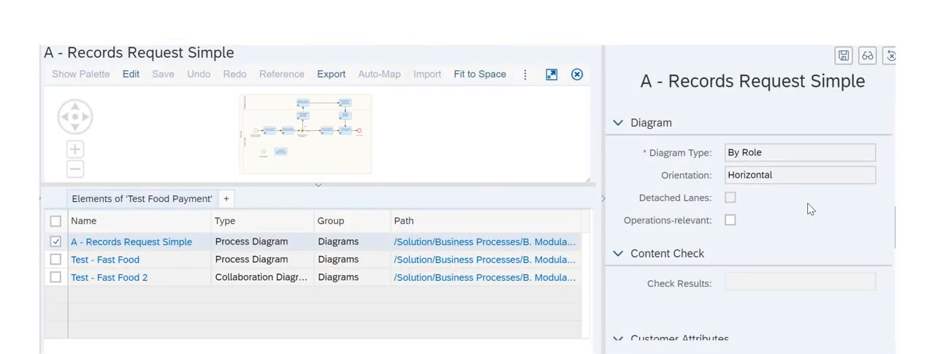
mouse_move(791, 183)
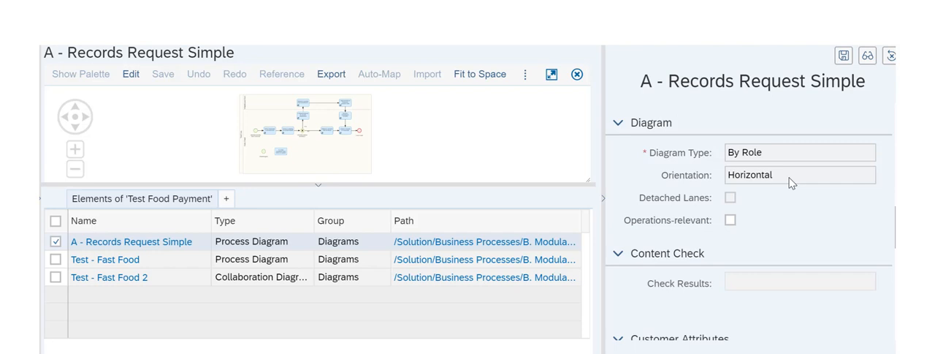
- Leave the Records Request Simple diagram and open the empty Process element
double_click(750, 175)
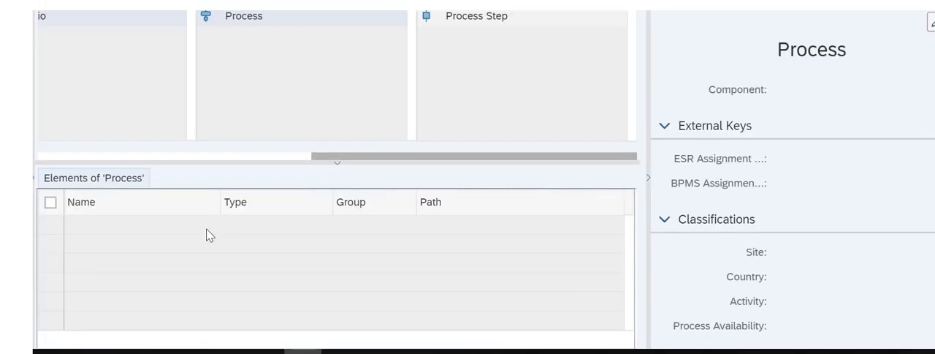
- Create a new Collaboration Diagram in the Process element's list
right_click(209, 235)
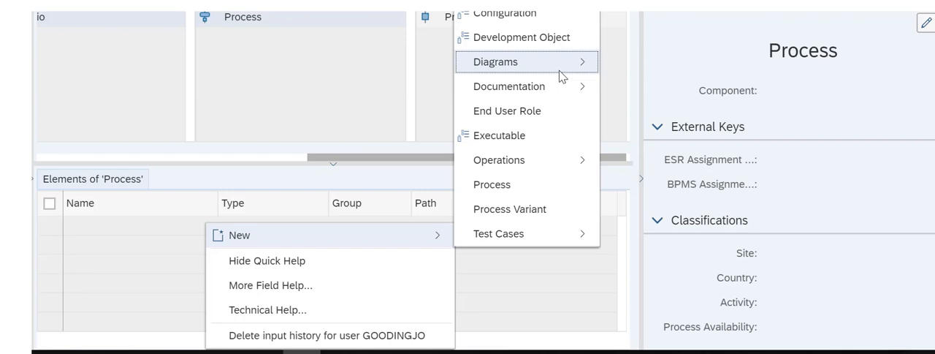
mouse_move(495, 61)
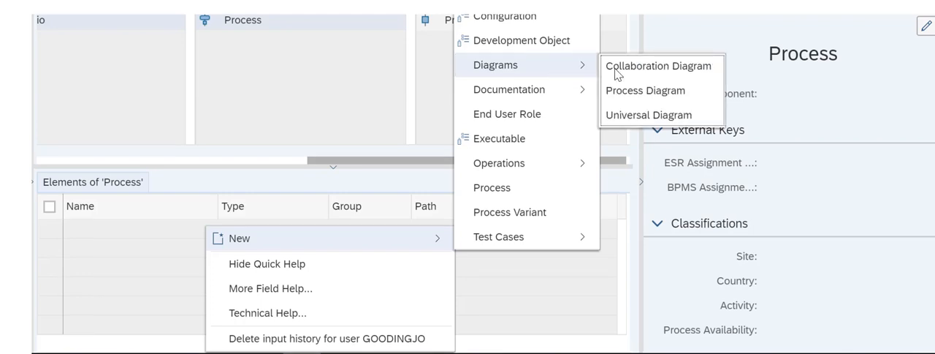
left_click(658, 65)
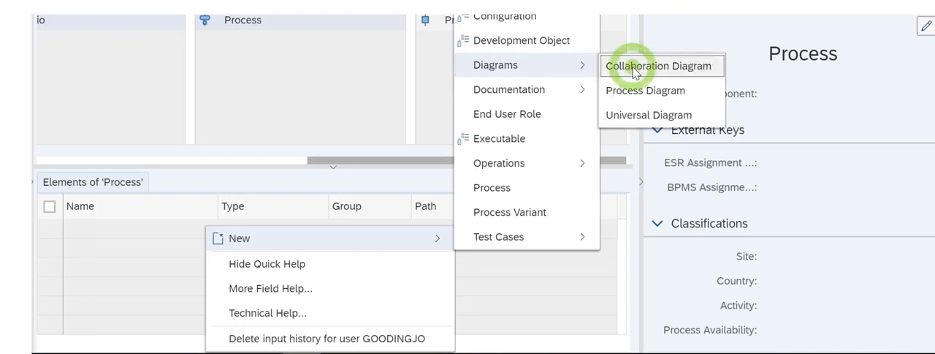
left_click(658, 66)
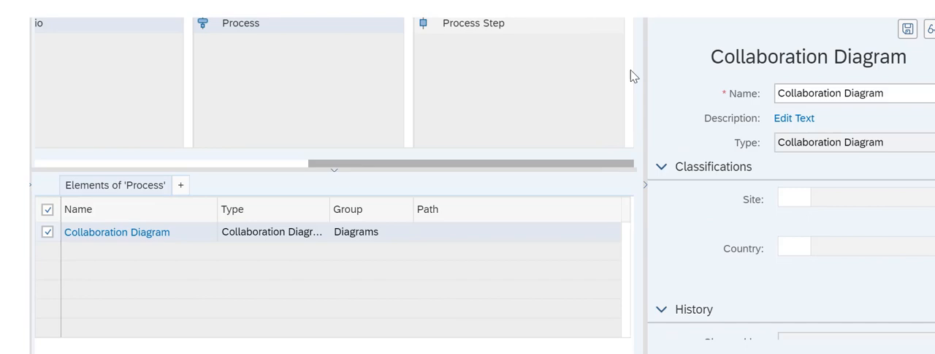
- Name the diagram 'Test Collaboration Diagram 1' and change its Orientation setting
type("Tes")
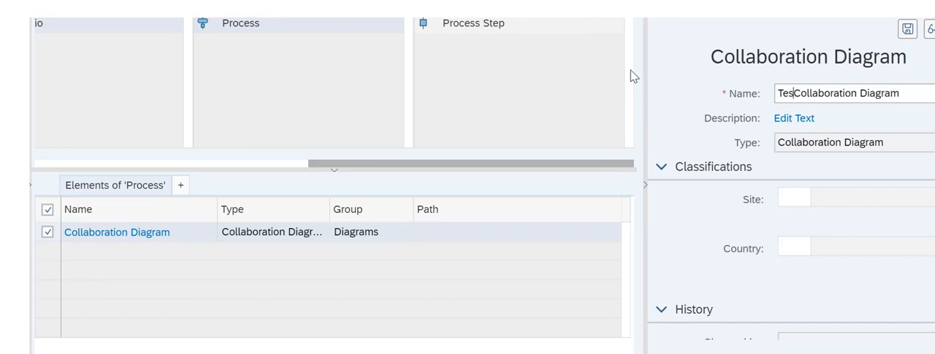
scroll("down", 3)
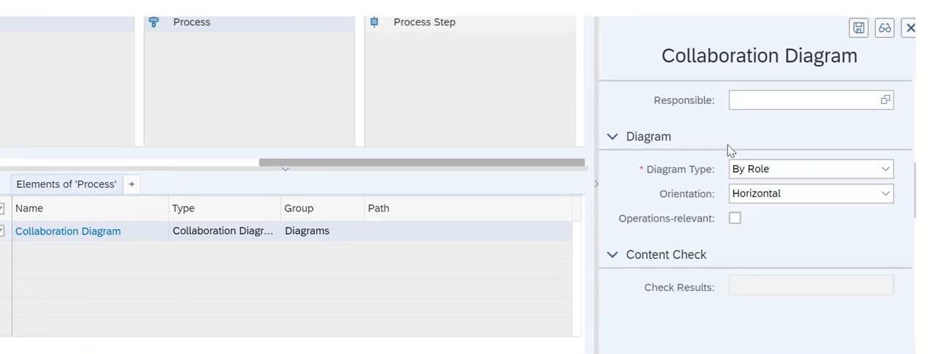
left_click(886, 193)
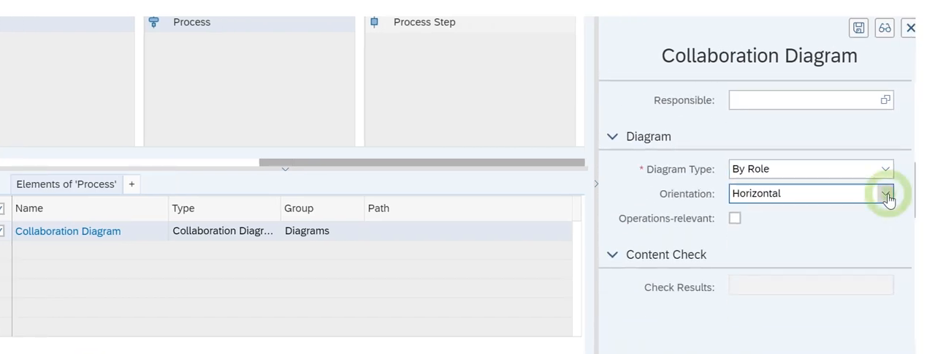
left_click(886, 194)
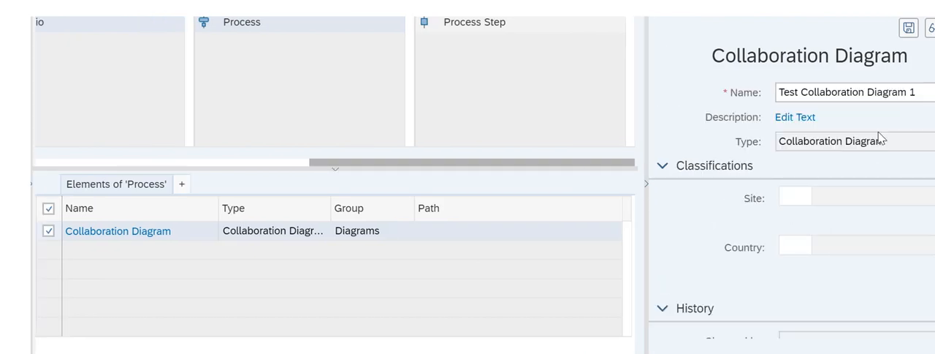
mouse_move(909, 28)
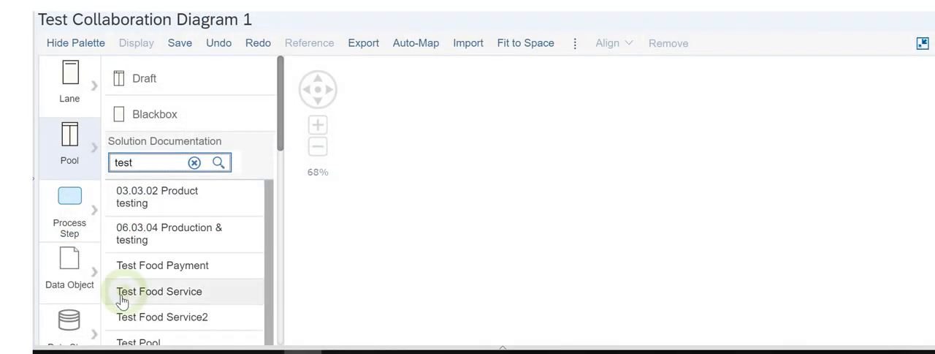
- Place a Test Food Service pool on the diagram canvas
left_click(159, 291)
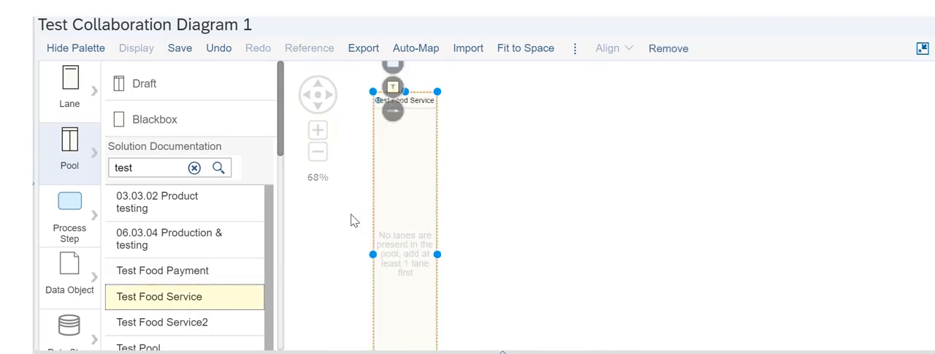
left_click(352, 219)
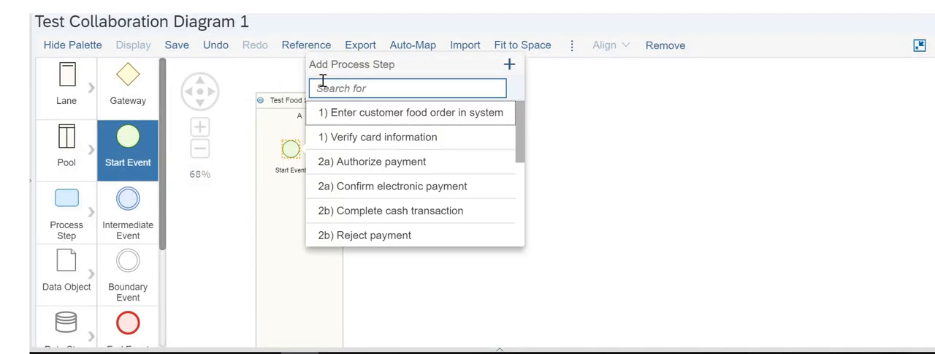
- Add steps 'Enter customer food order in system' then 'Authorize payment' after the start event
left_click(409, 112)
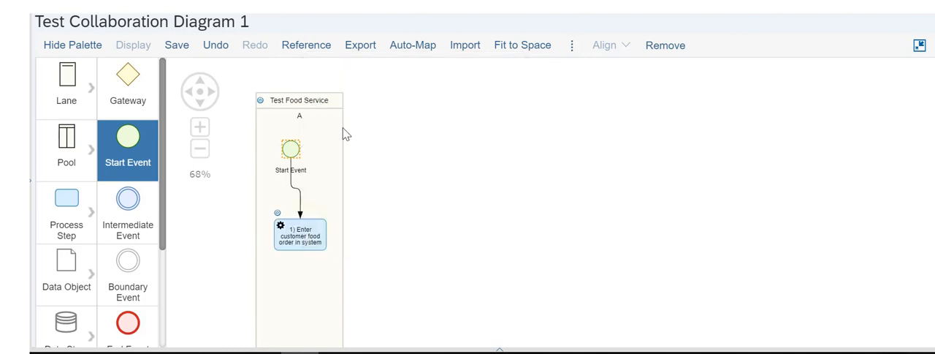
left_click(300, 234)
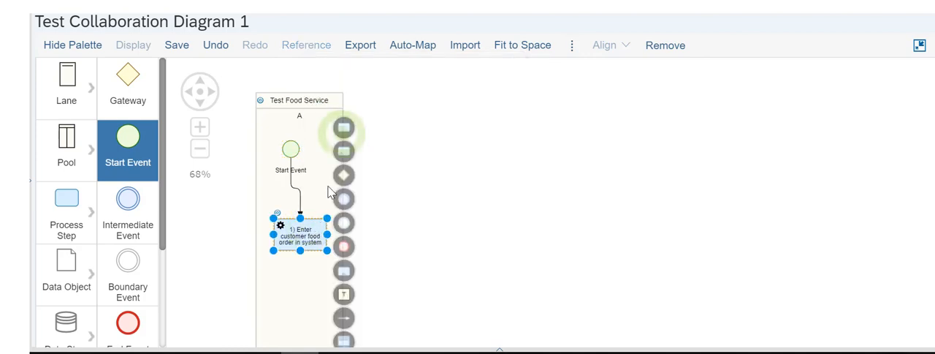
left_click(344, 127)
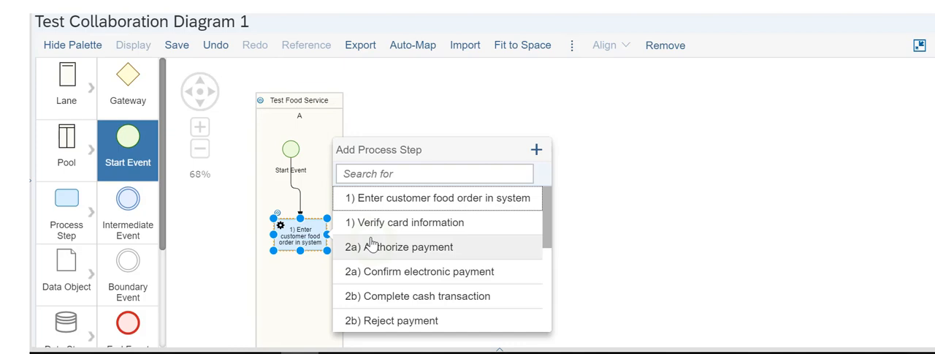
left_click(399, 246)
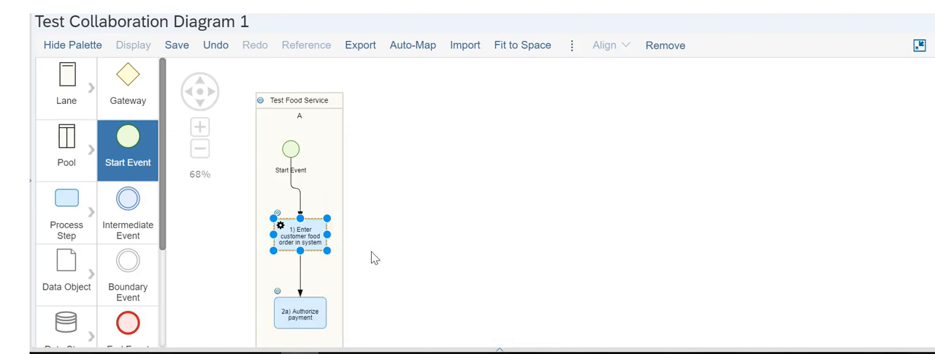